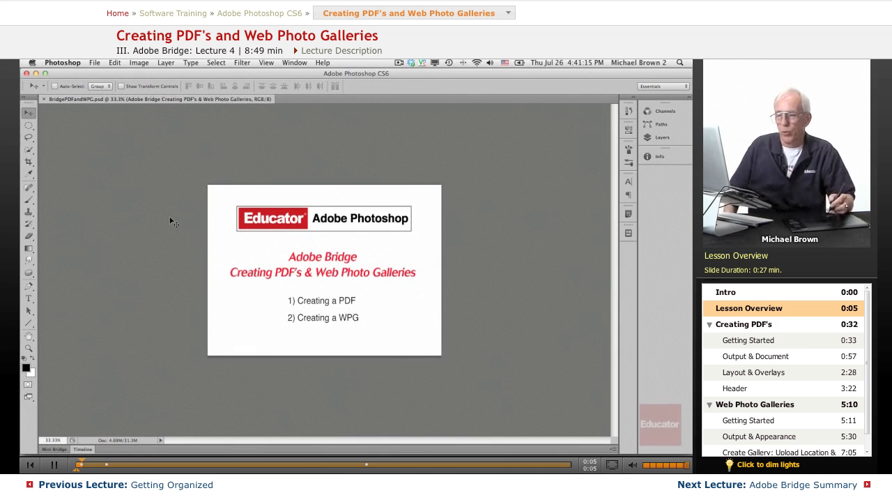
mouse_move(228, 263)
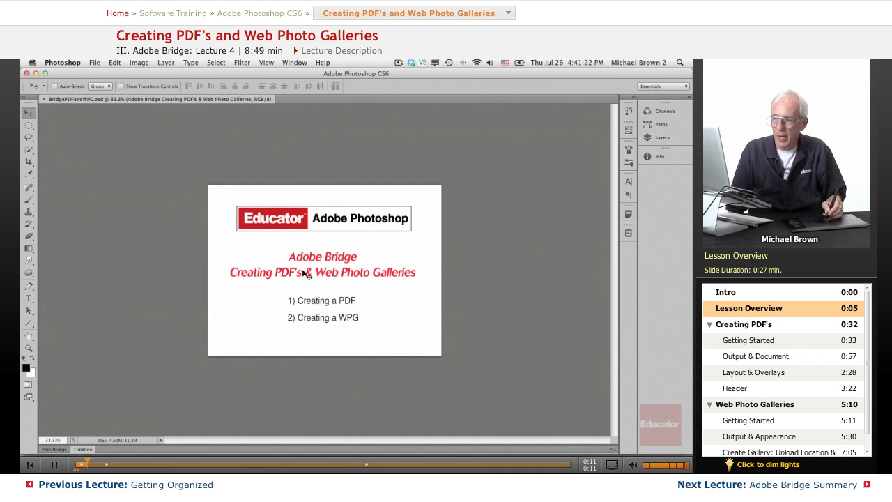
mouse_move(381, 295)
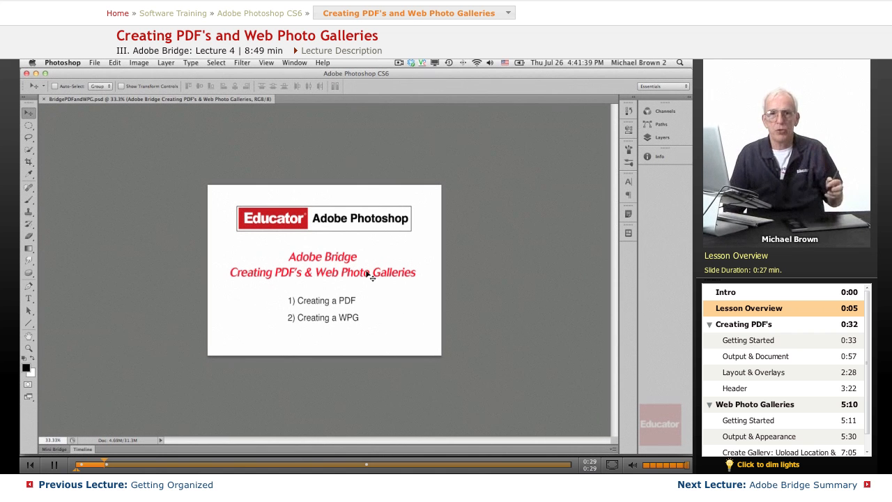
mouse_move(162, 169)
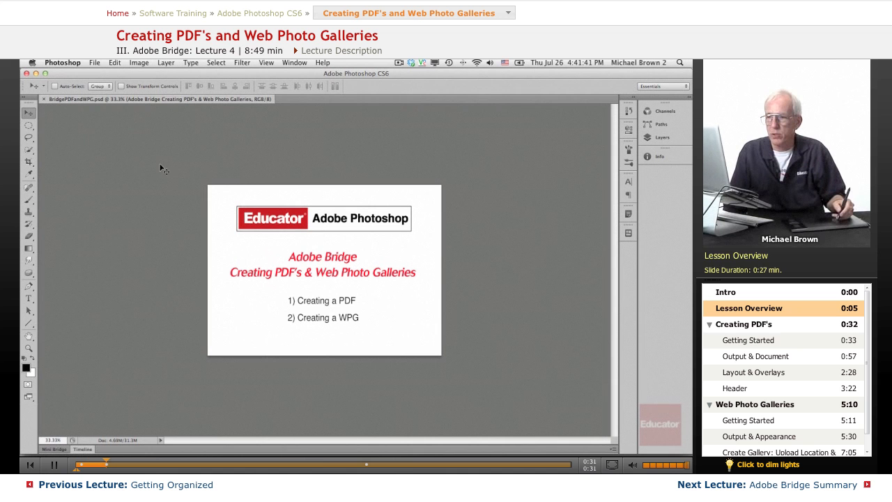
- Bring Bridge forward and open the JPEG's folder inside JazzShowPics
left_click(94, 63)
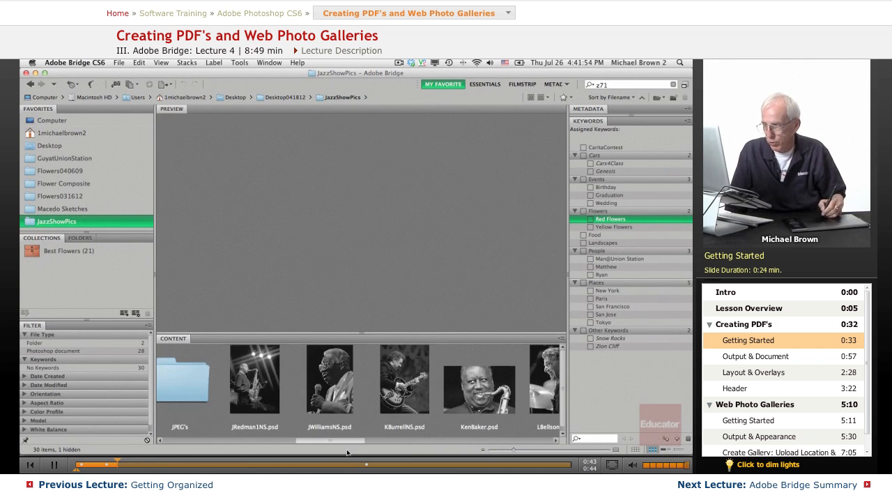
left_click(328, 380)
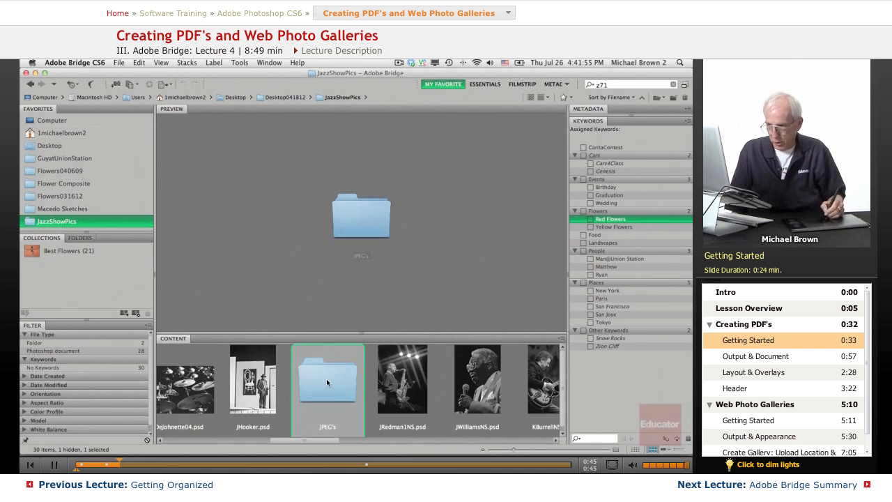
double_click(328, 380)
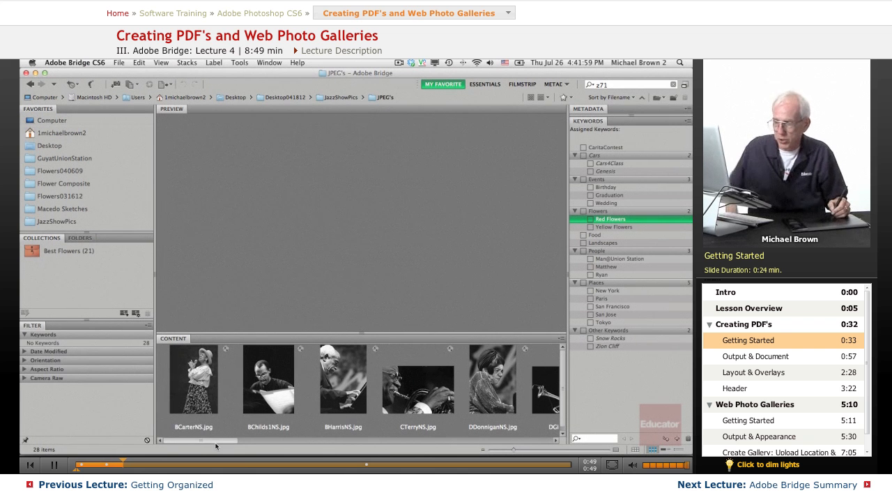
- Select all 28 jazz JPEG photos in the Content panel
left_click(193, 378)
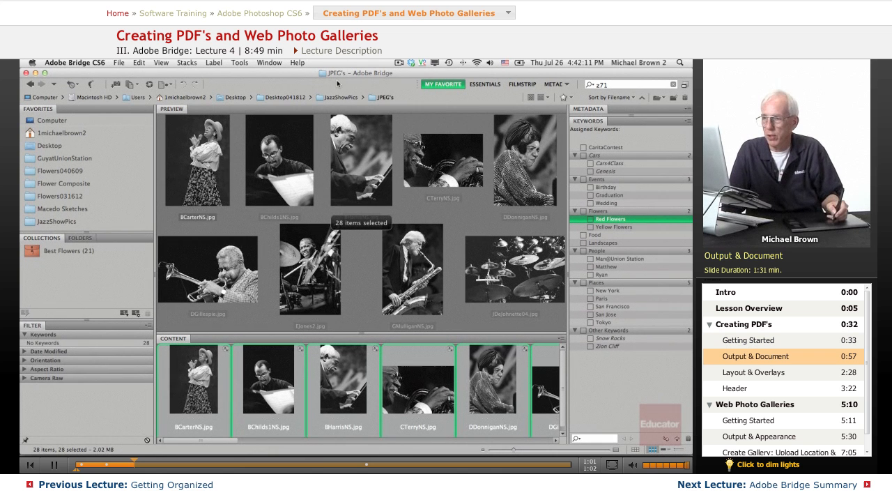
- Switch Bridge to the Output workspace with PDF output
left_click(269, 62)
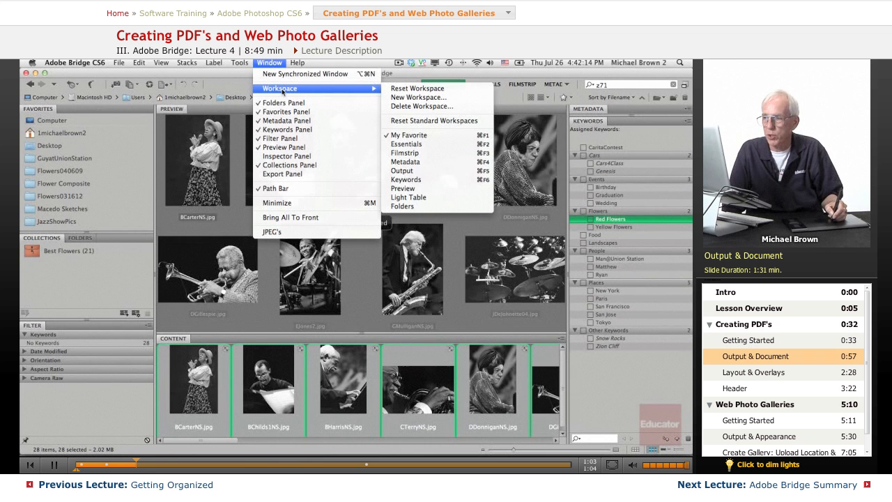
mouse_move(402, 170)
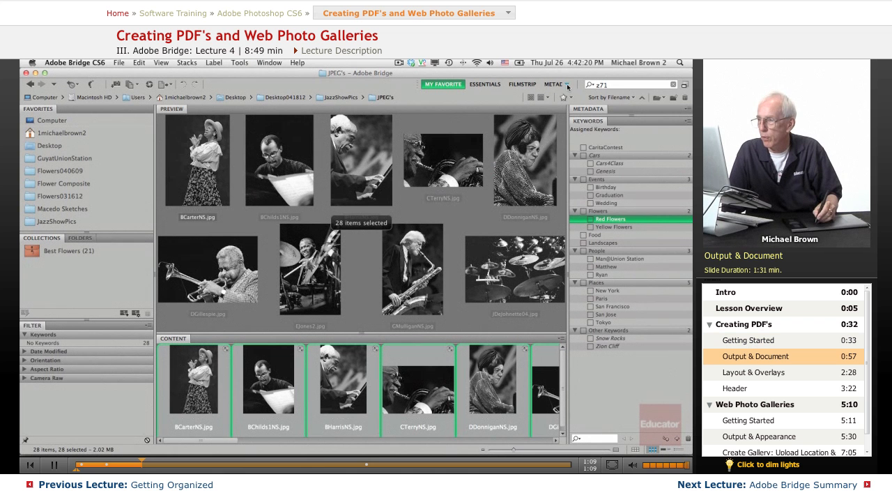
left_click(567, 84)
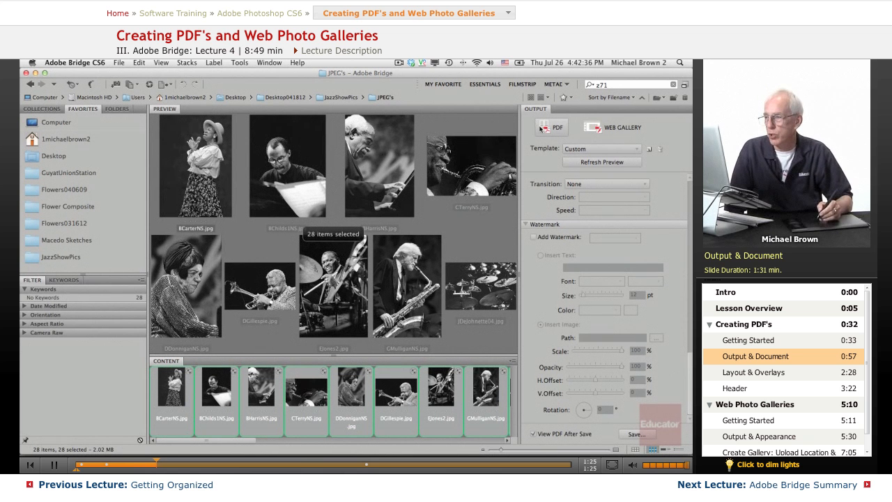
mouse_move(537, 150)
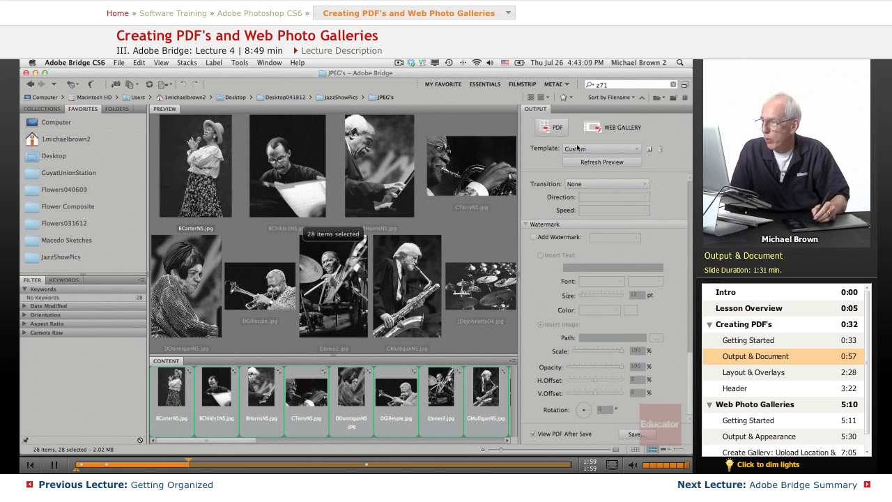
- Choose the 4*5 Contact Sheet PDF template
left_click(601, 148)
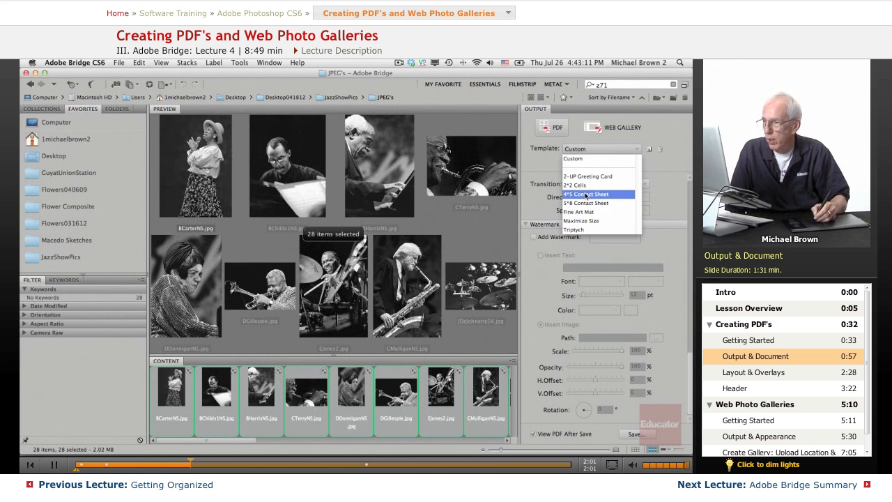
left_click(586, 194)
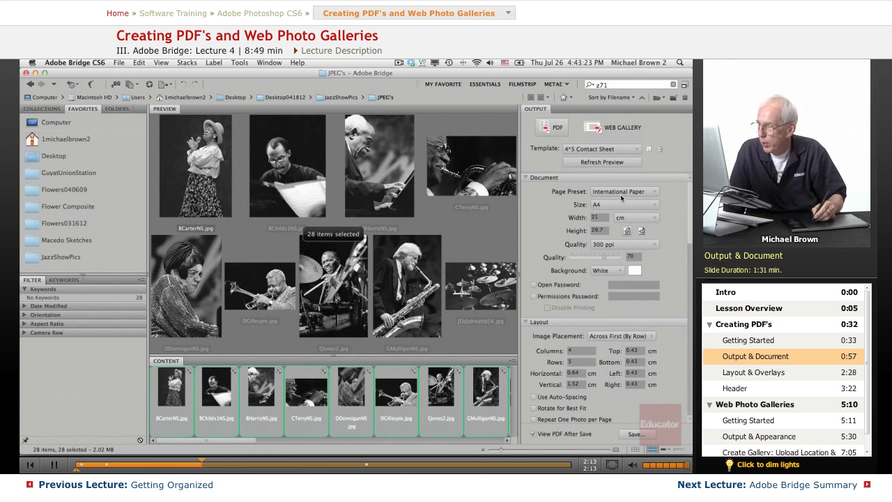
- Change the Document page units from centimetres to inches
left_click(619, 218)
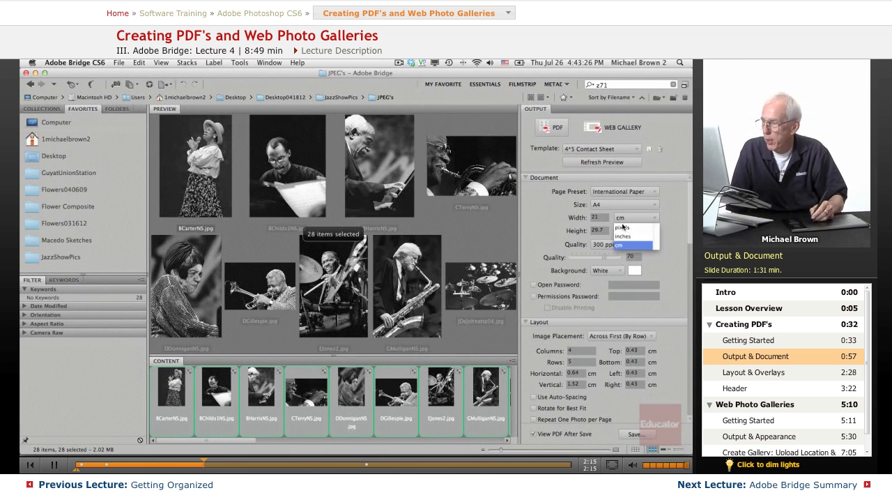
left_click(622, 228)
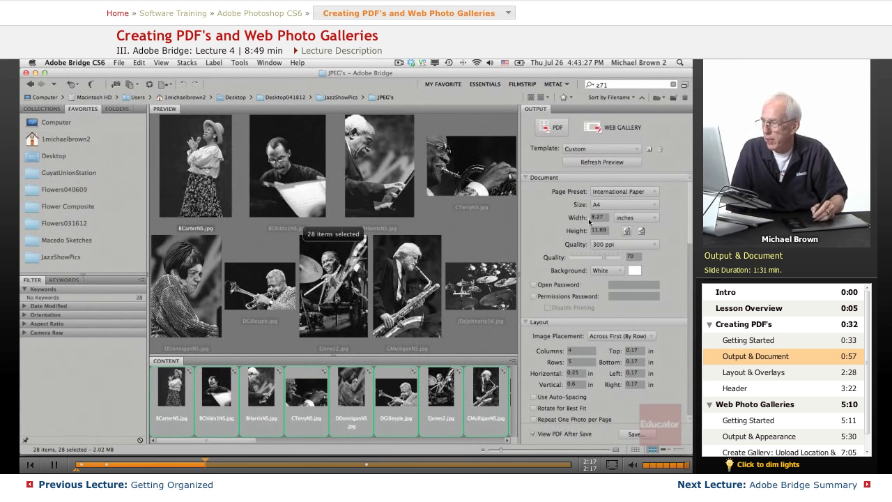